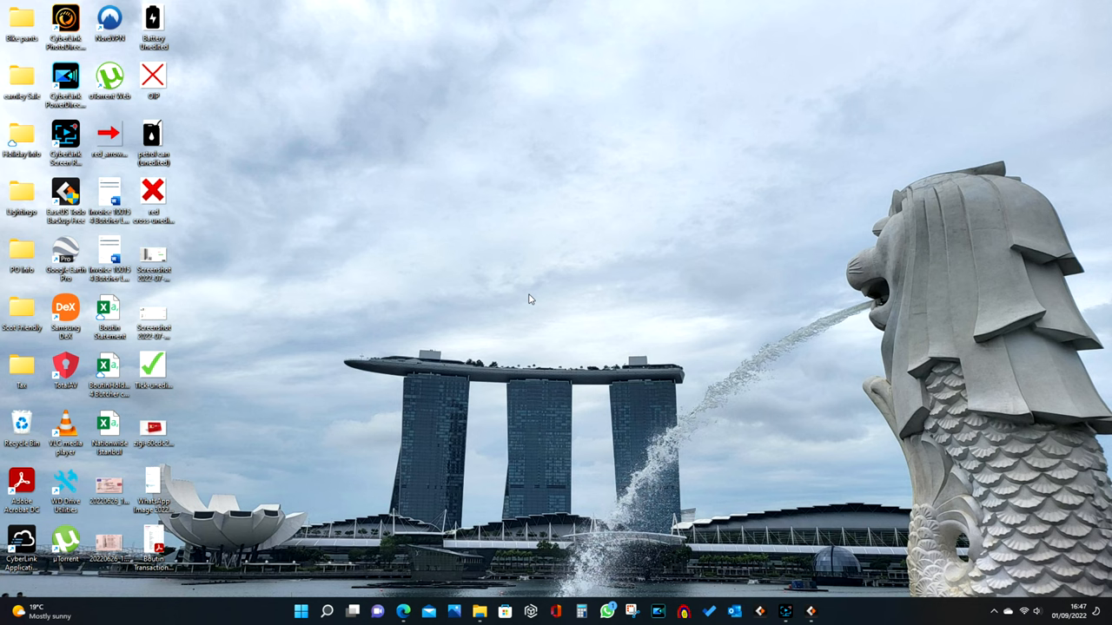
- Inspect the Music folder's properties in the file manager, then dismiss them
left_click(466, 612)
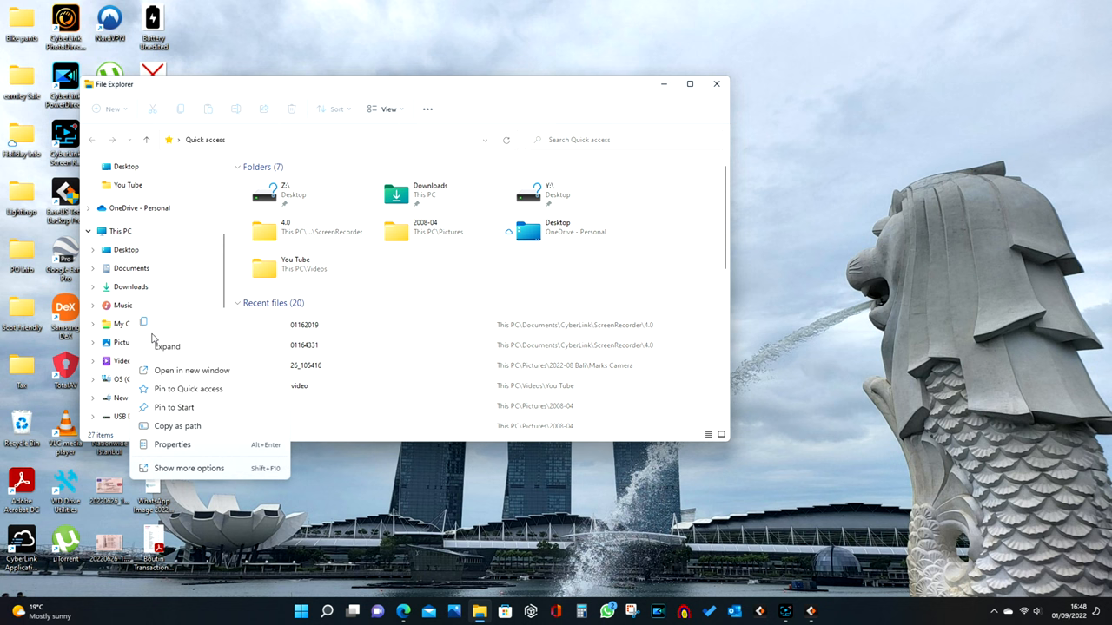
left_click(172, 445)
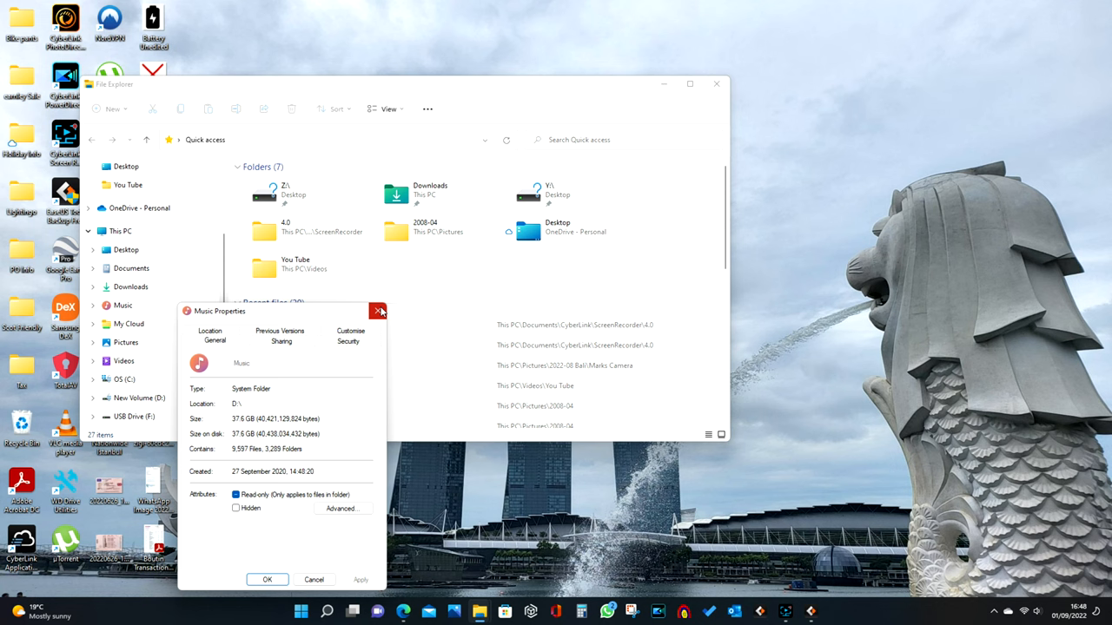
left_click(379, 311)
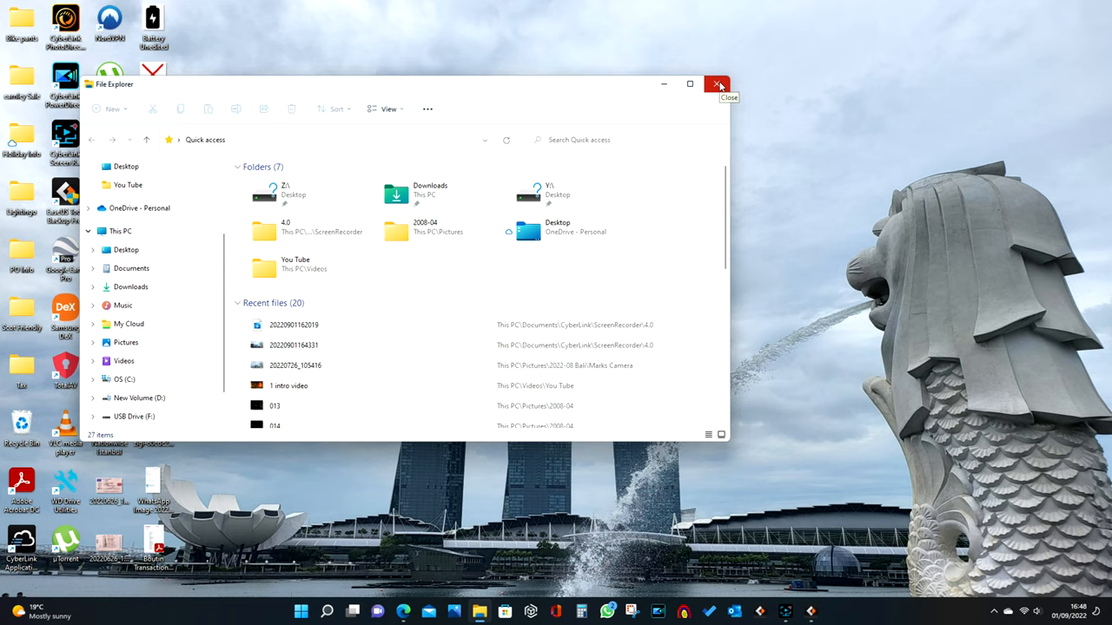
- Close the file manager, start a new backup, and pick Local Drive F: as destination
left_click(717, 84)
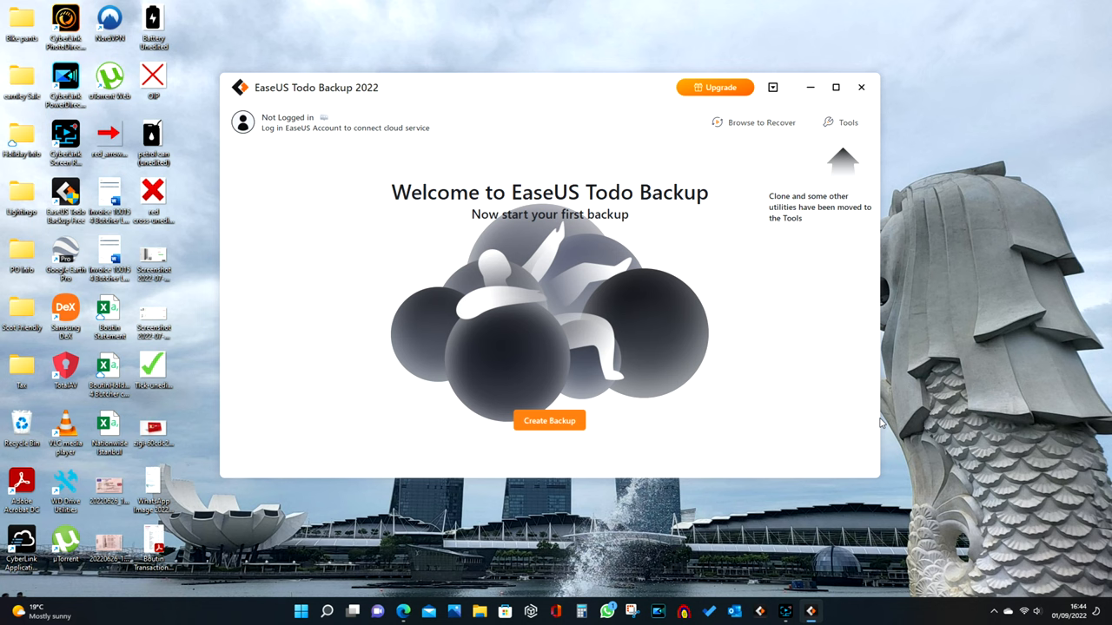
left_click(549, 419)
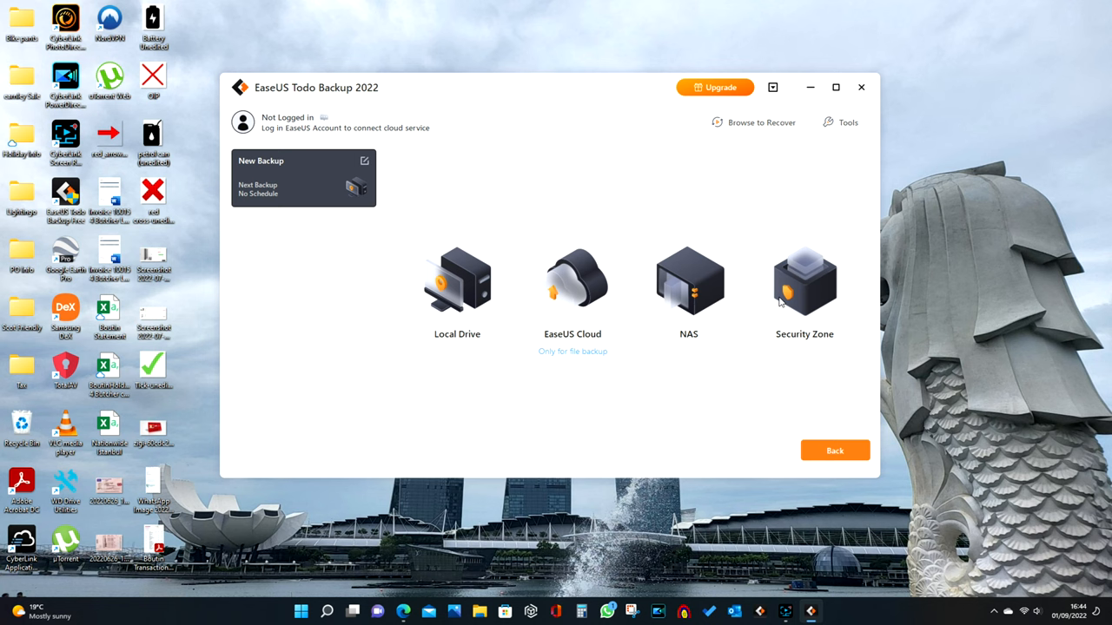
left_click(457, 278)
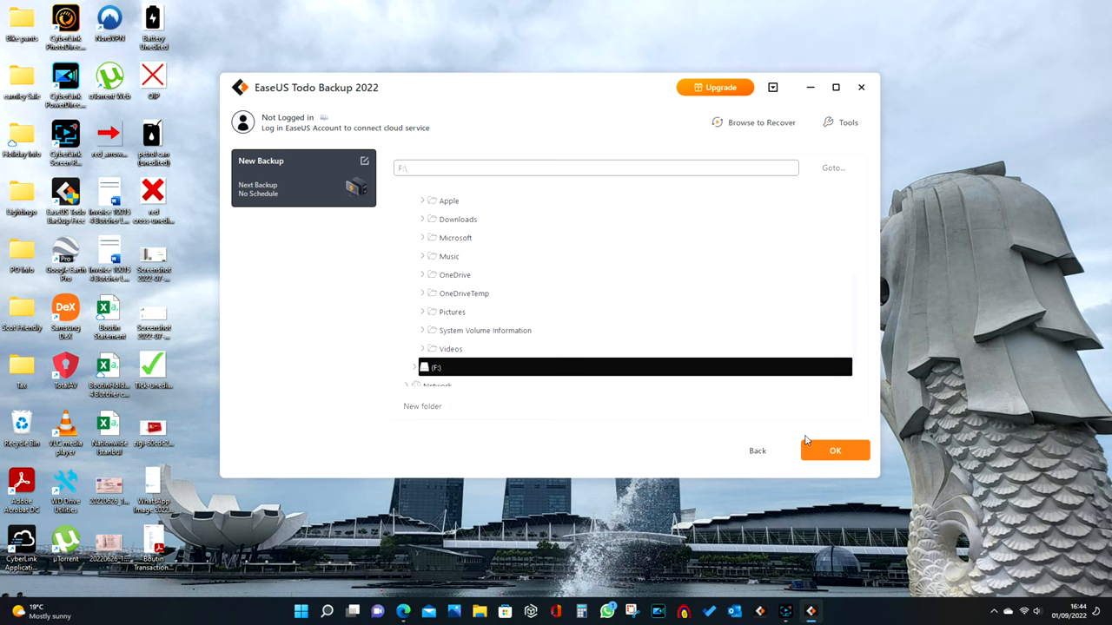
- Confirm F:\ as destination and include Documents, Music, Pictures and Videos from drive D
left_click(834, 450)
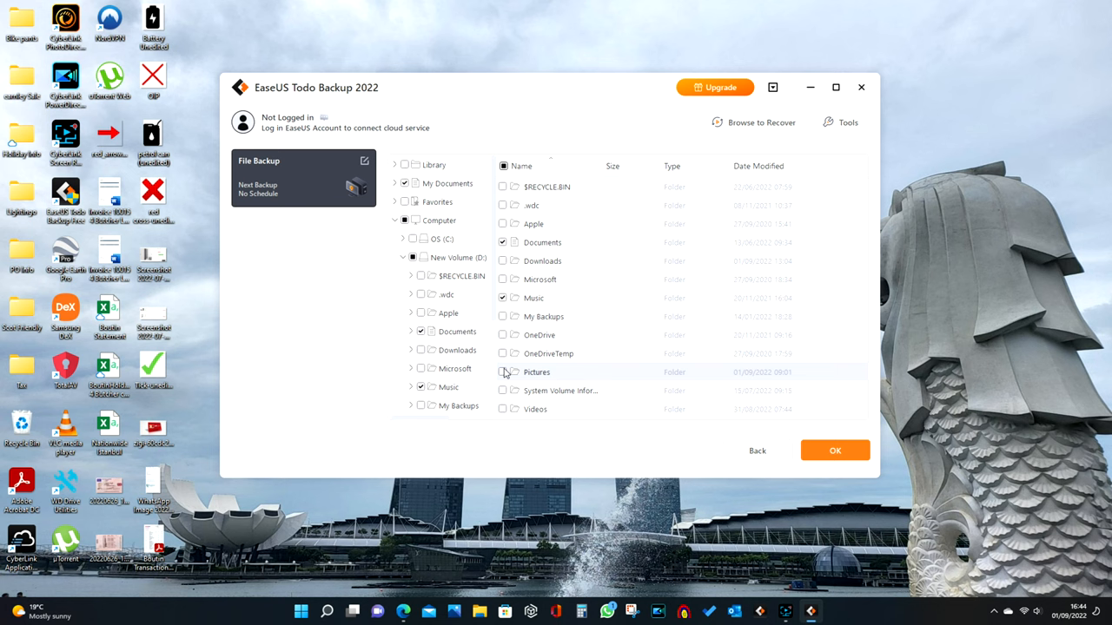
left_click(835, 450)
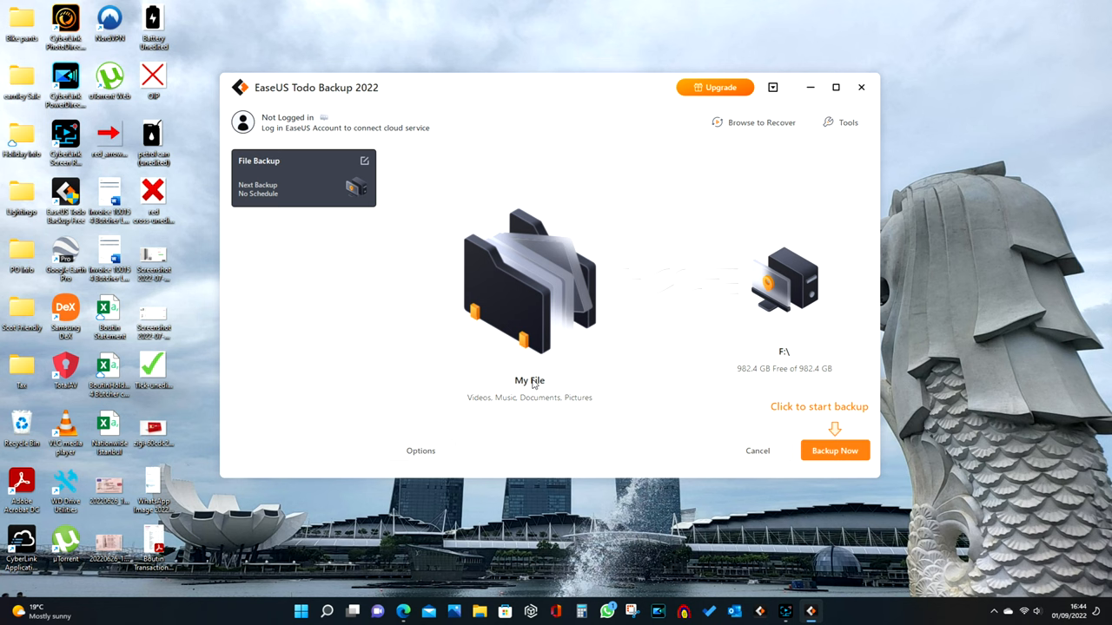
left_click(834, 451)
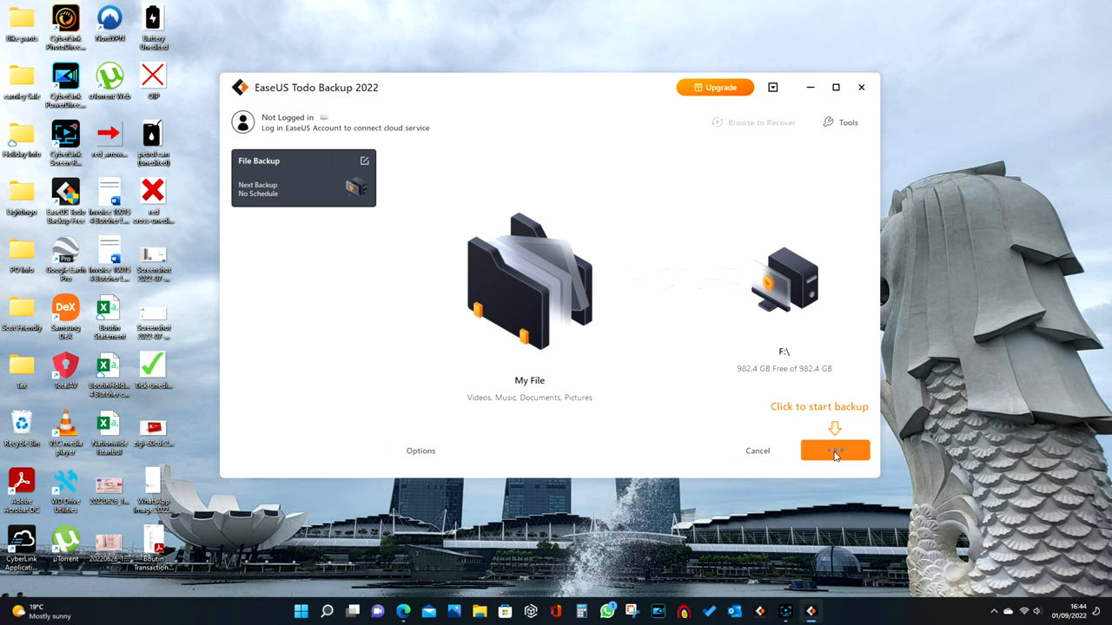
- Run the file backup to F: and wait until it reports Successful
left_click(835, 451)
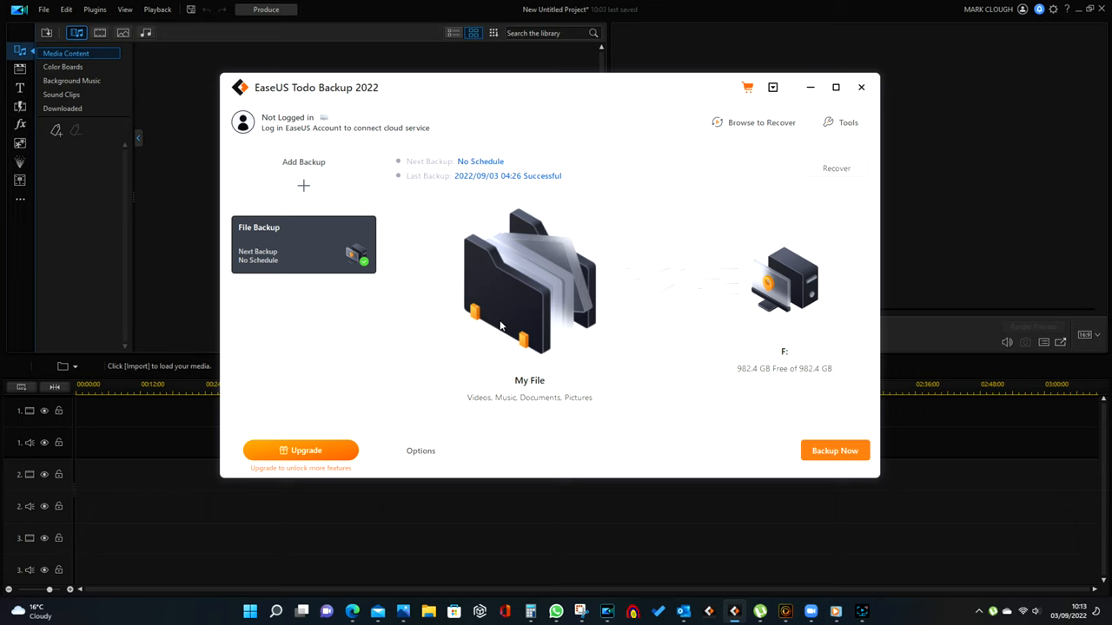
mouse_move(453, 312)
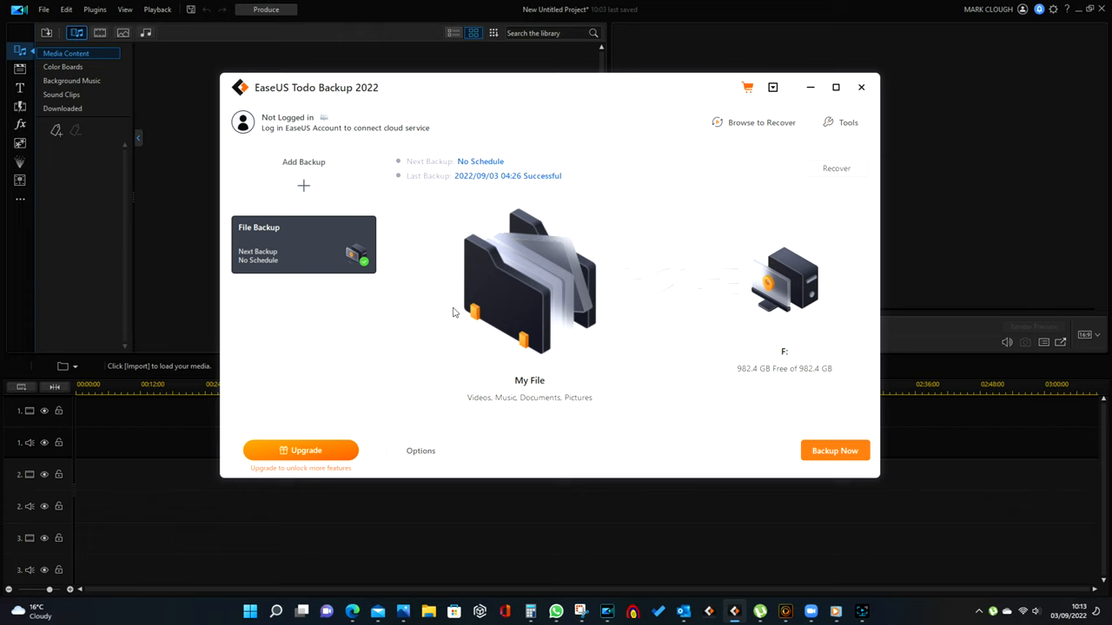
mouse_move(483, 317)
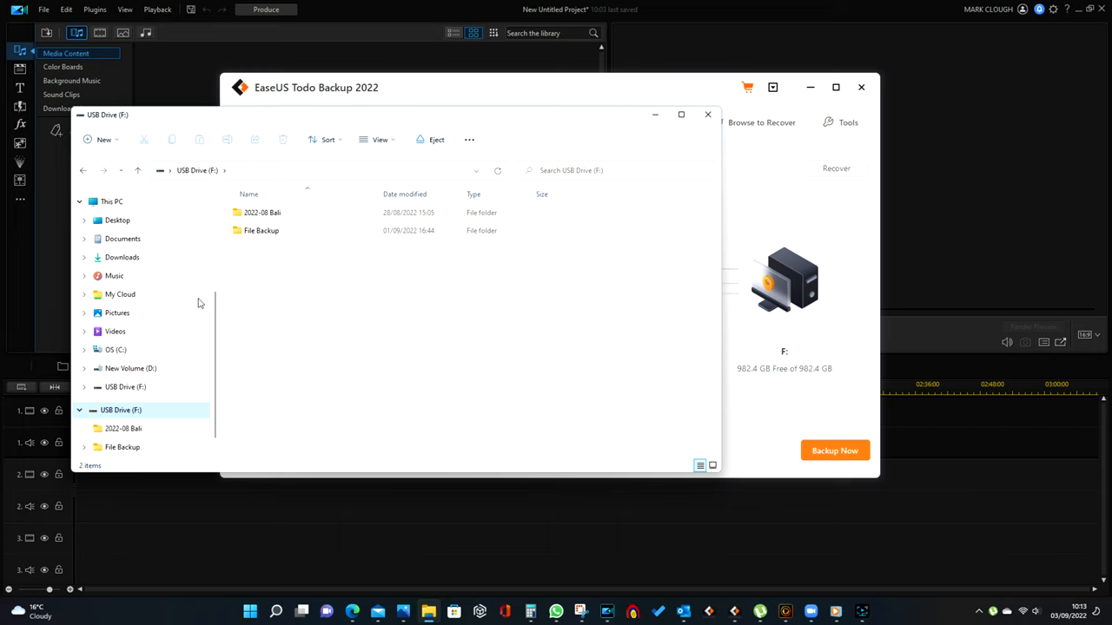
mouse_move(261, 231)
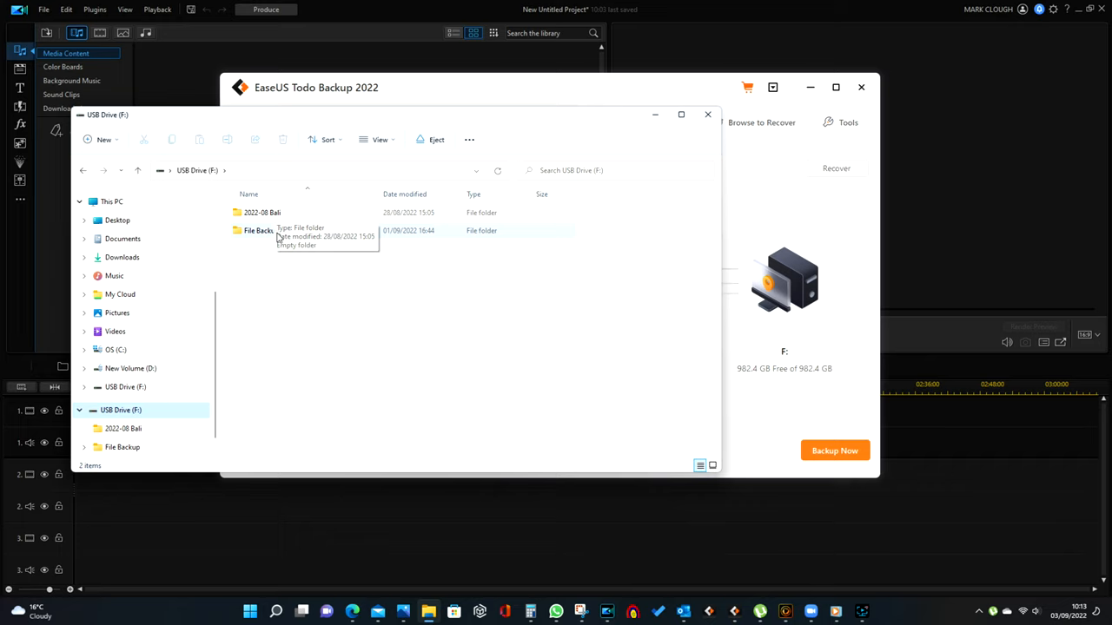
- Open the File Backup folder on USB Drive (F:) showing File Backup_20220901_Full_v1
double_click(257, 230)
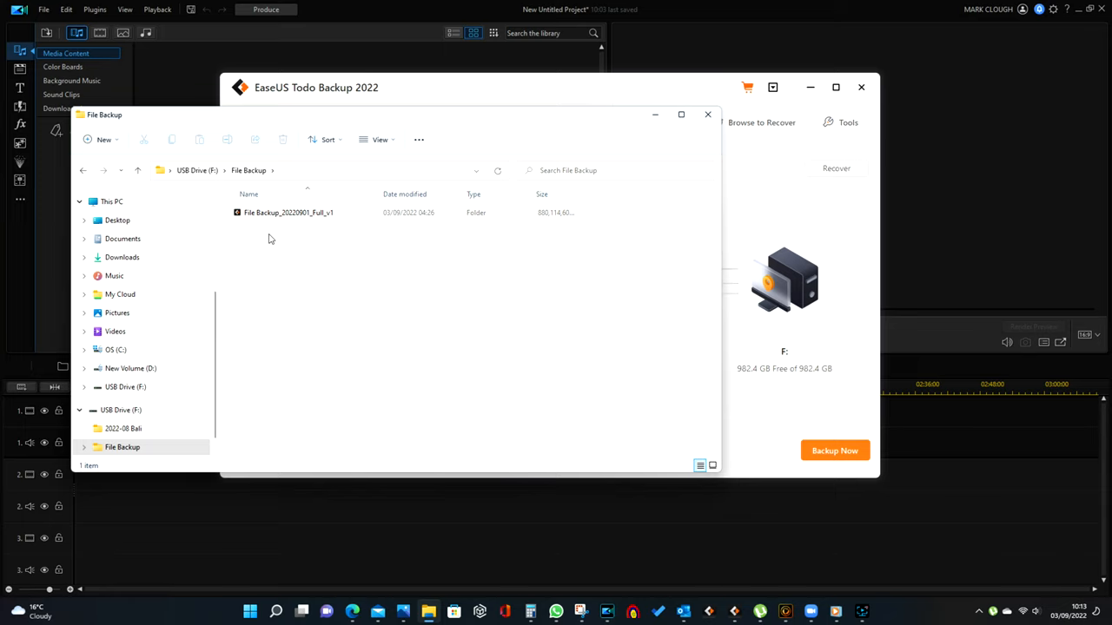